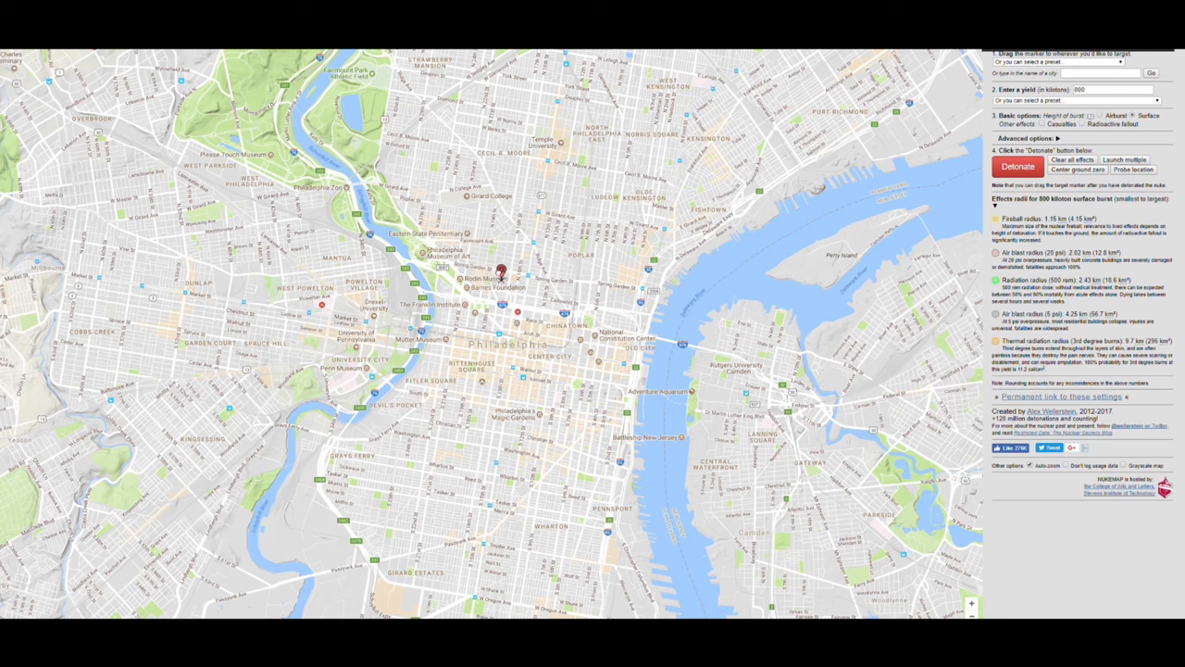
Step: Relocate the 800-kiloton burst marker from near the Rodin Museum to City Hall
{"action": "left_click_drag", "start_coordinate": [503, 274], "coordinate": [516, 336]}
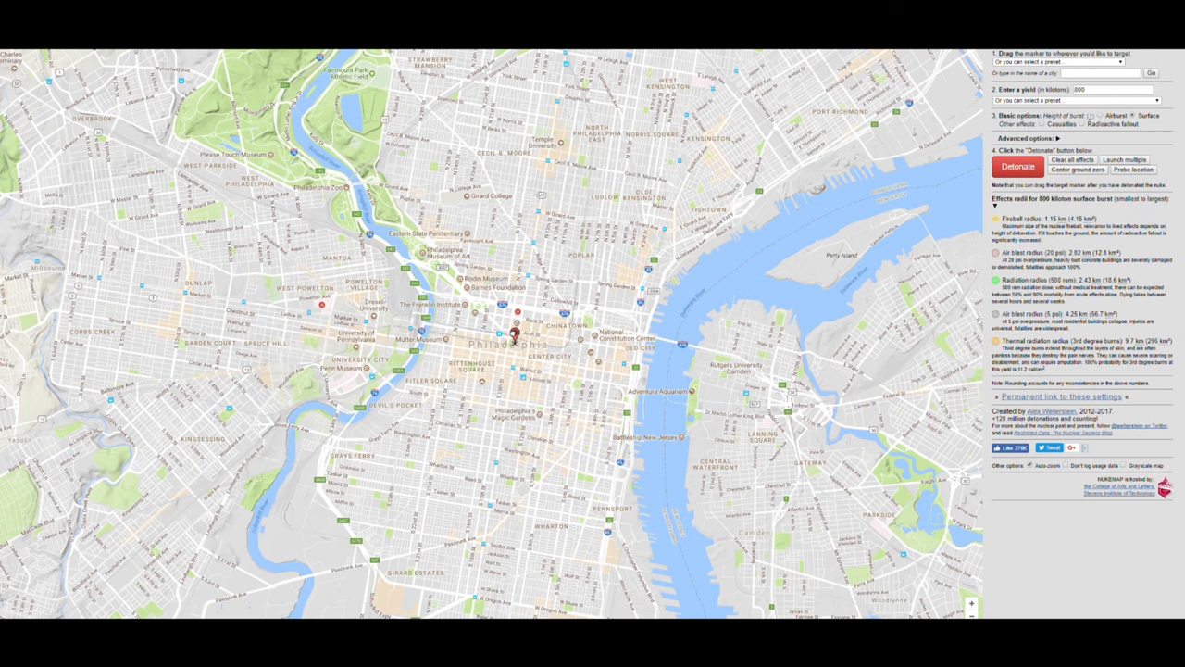